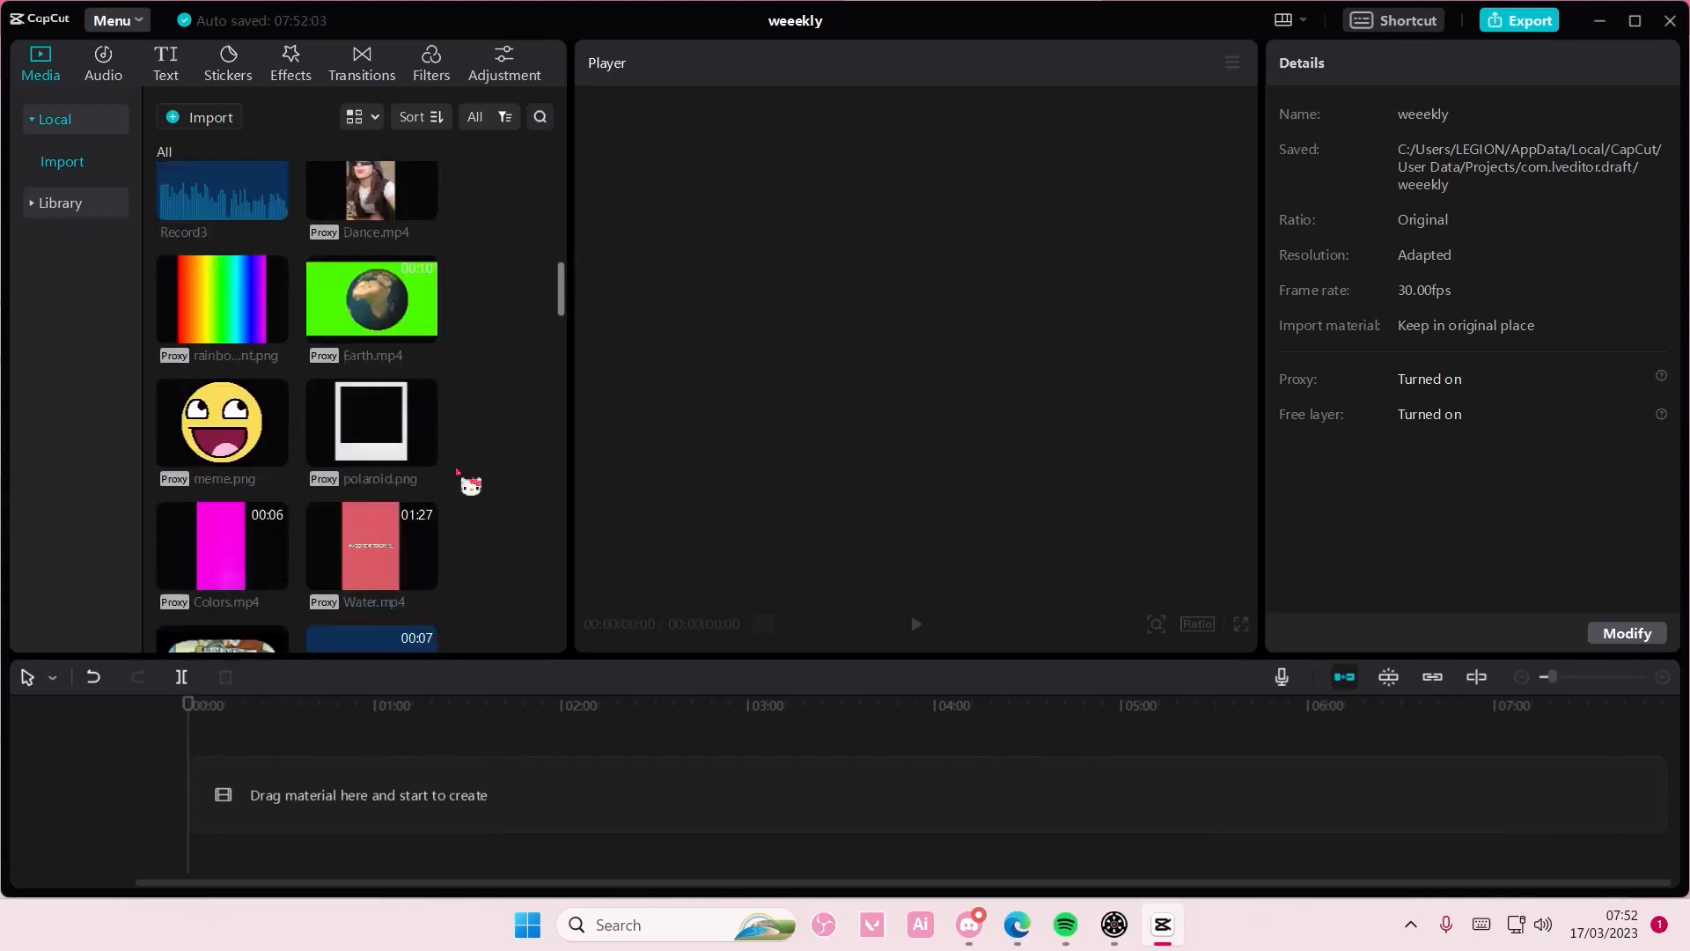
Add the Record4 recording to the timeline as the first audio track
scroll(down, 3)
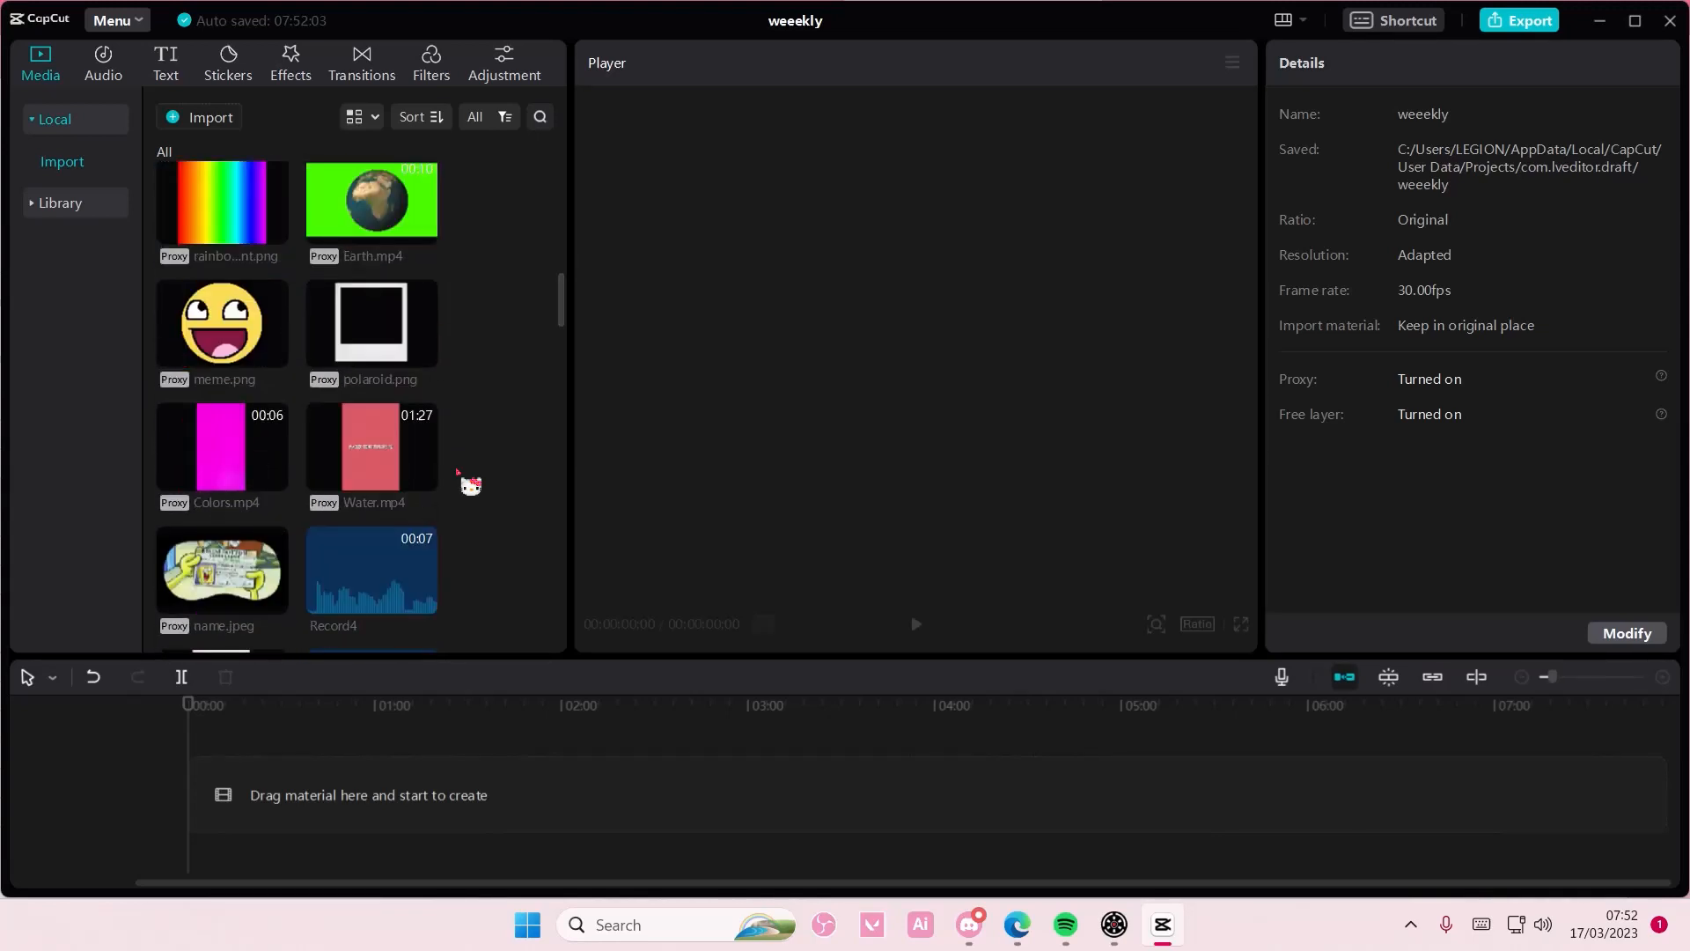
scroll(down, 3)
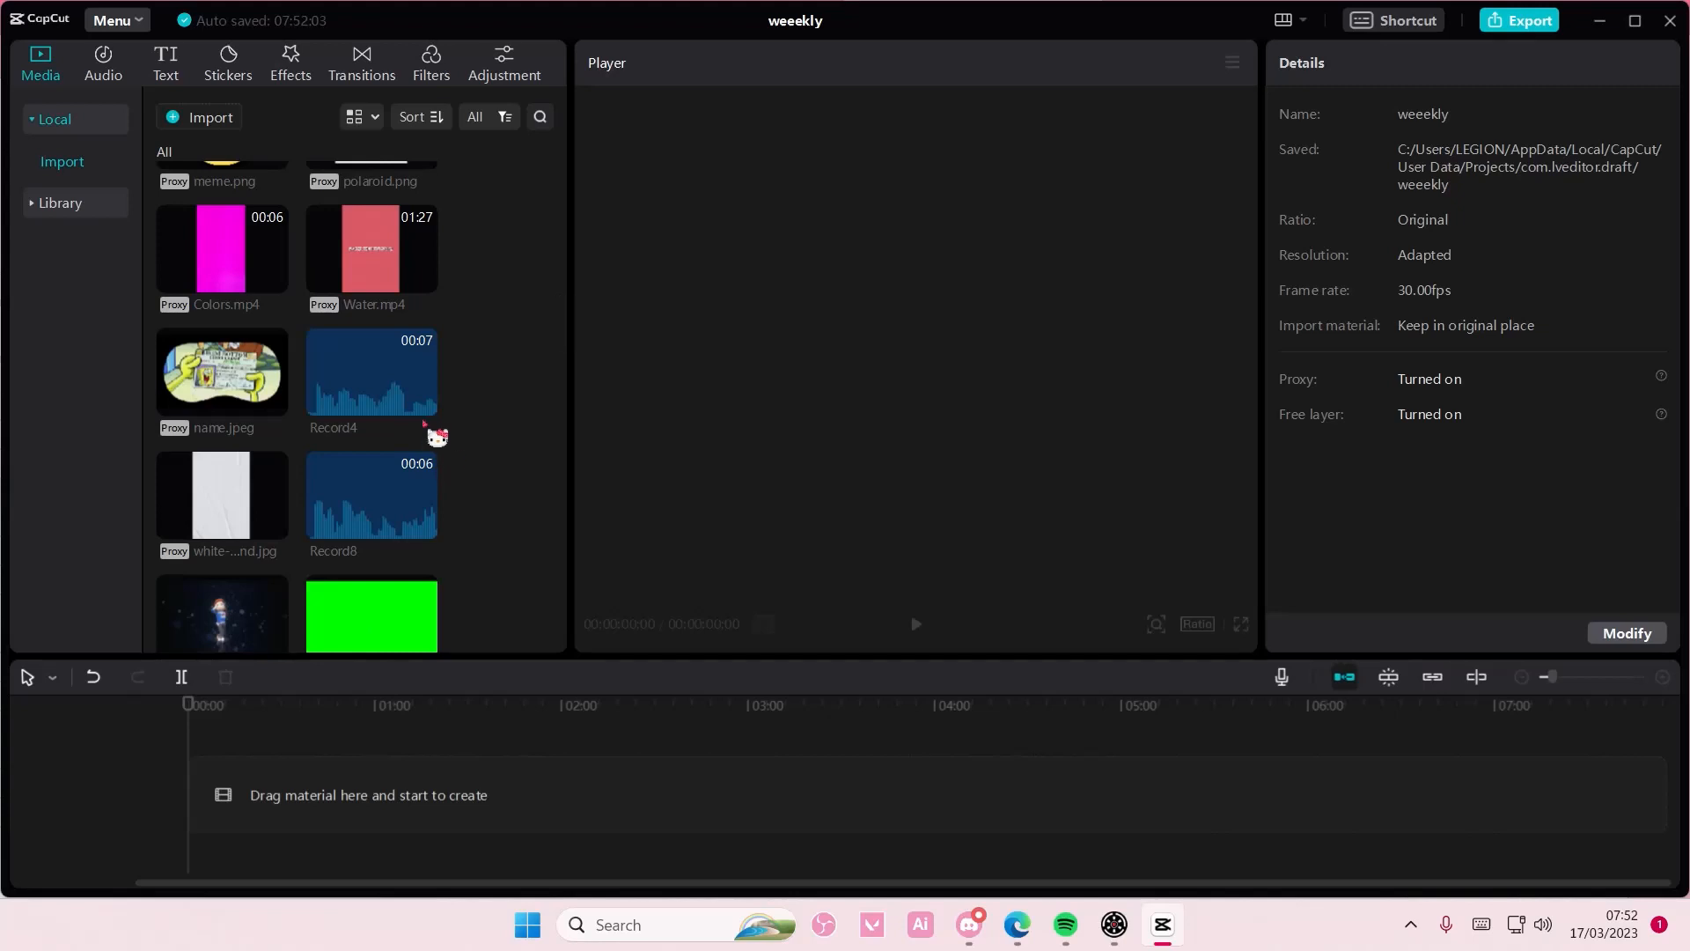
mouse_move(422, 401)
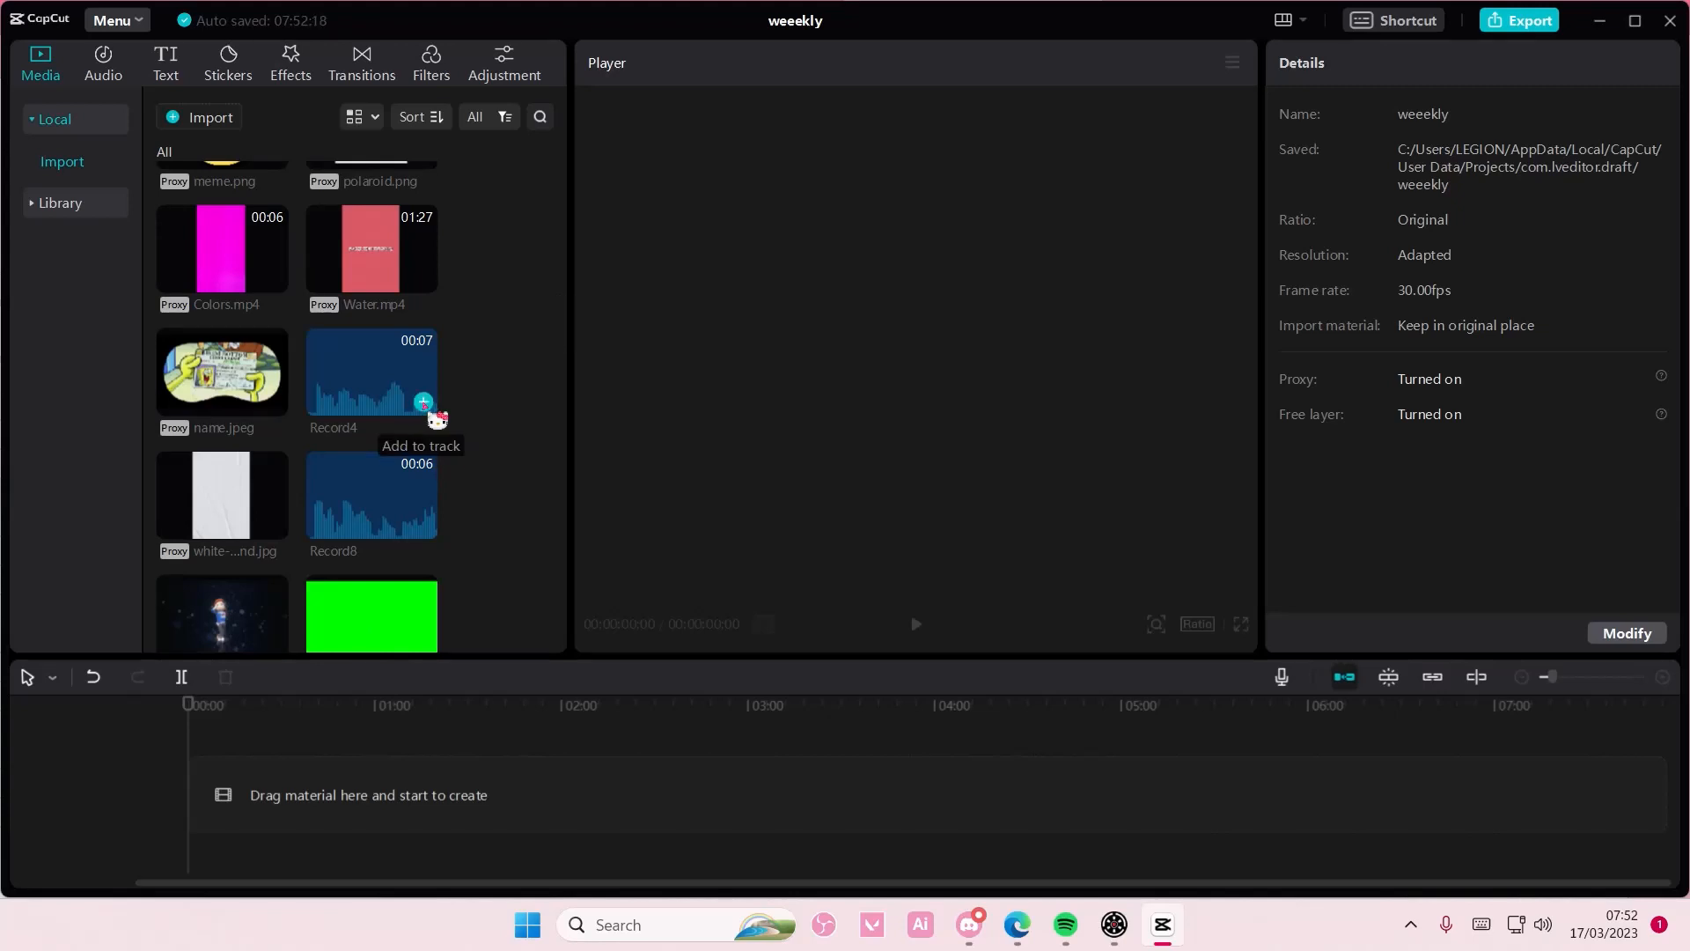
click(423, 402)
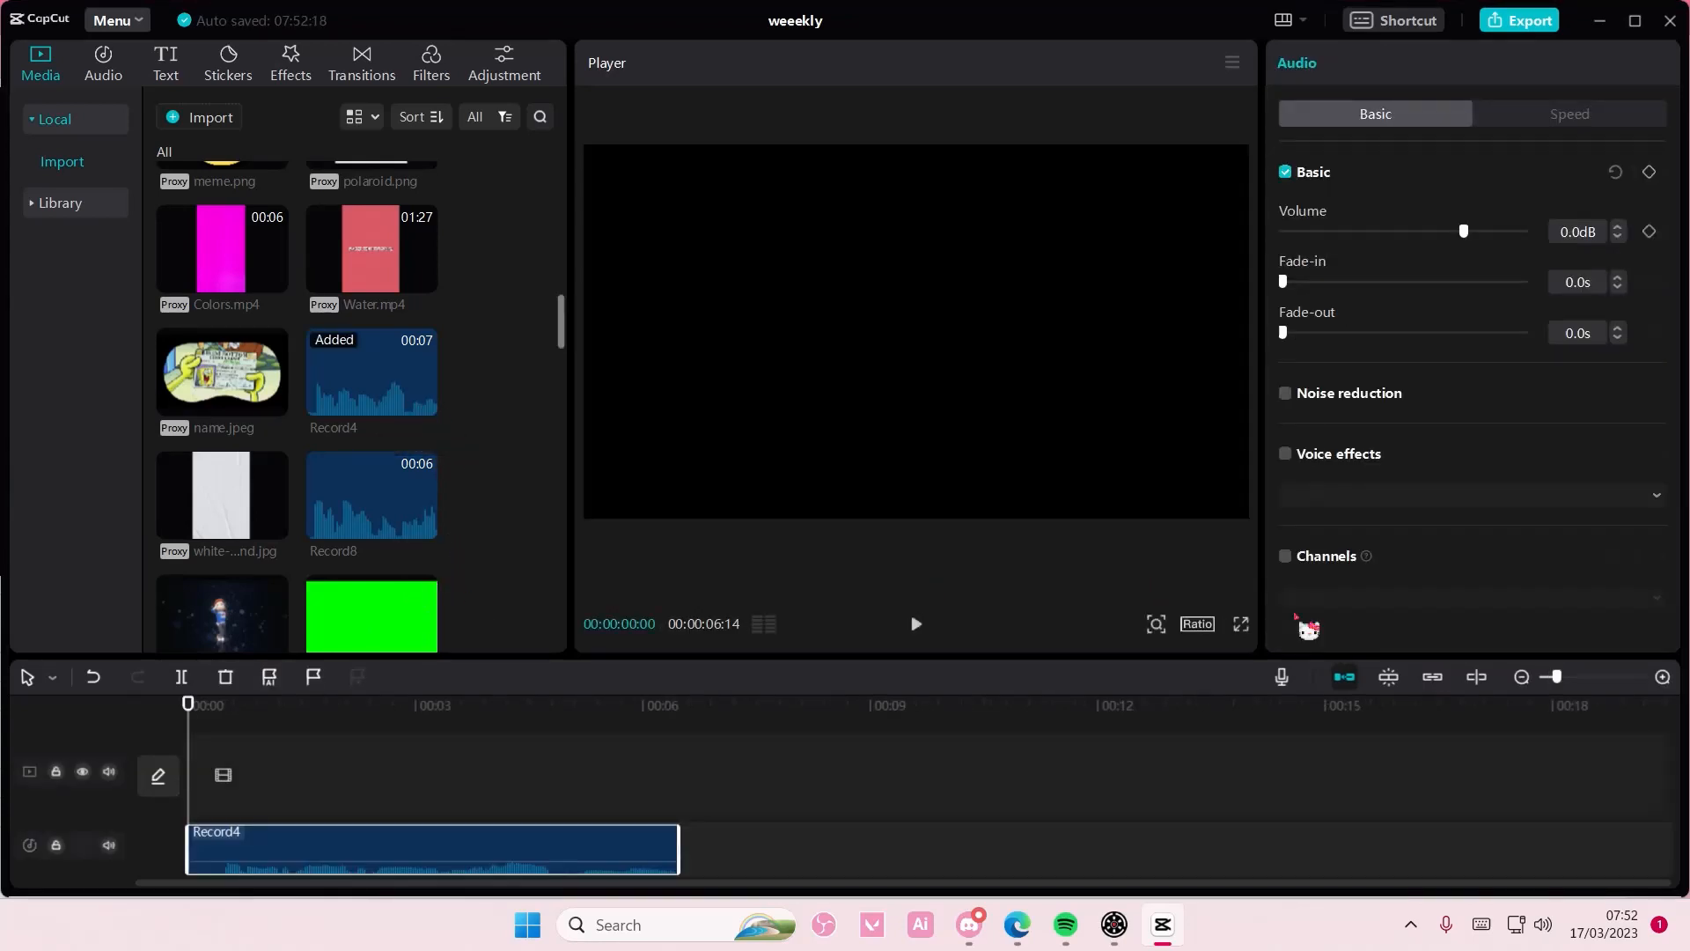
mouse_move(1376, 535)
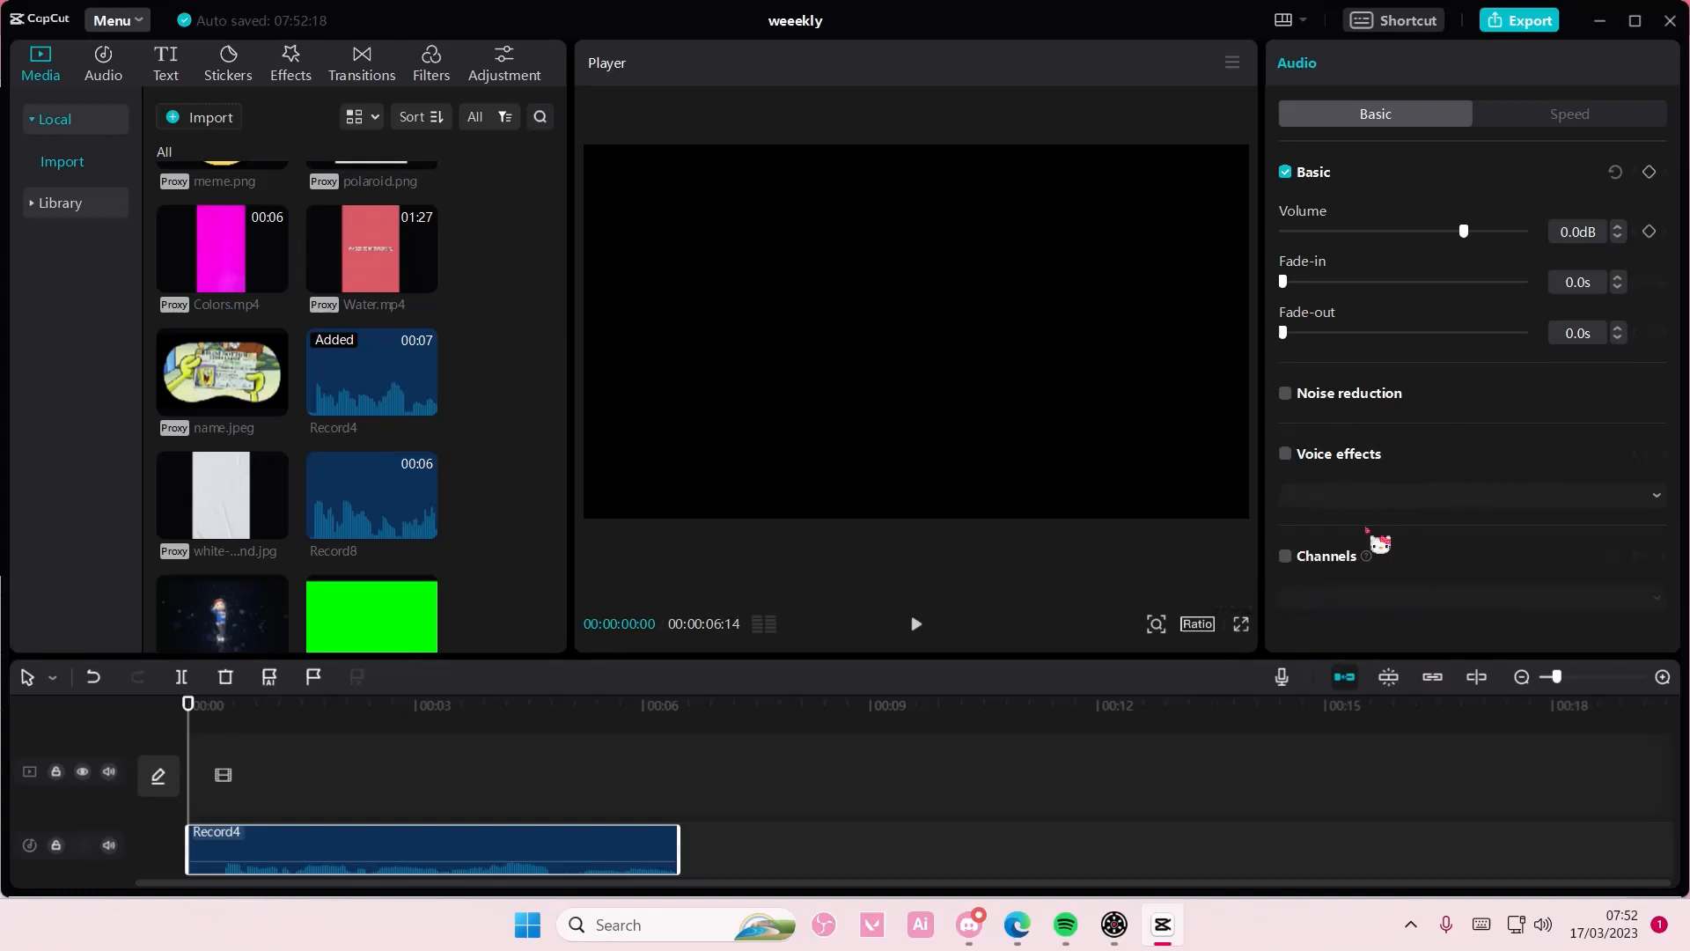
mouse_move(1367, 555)
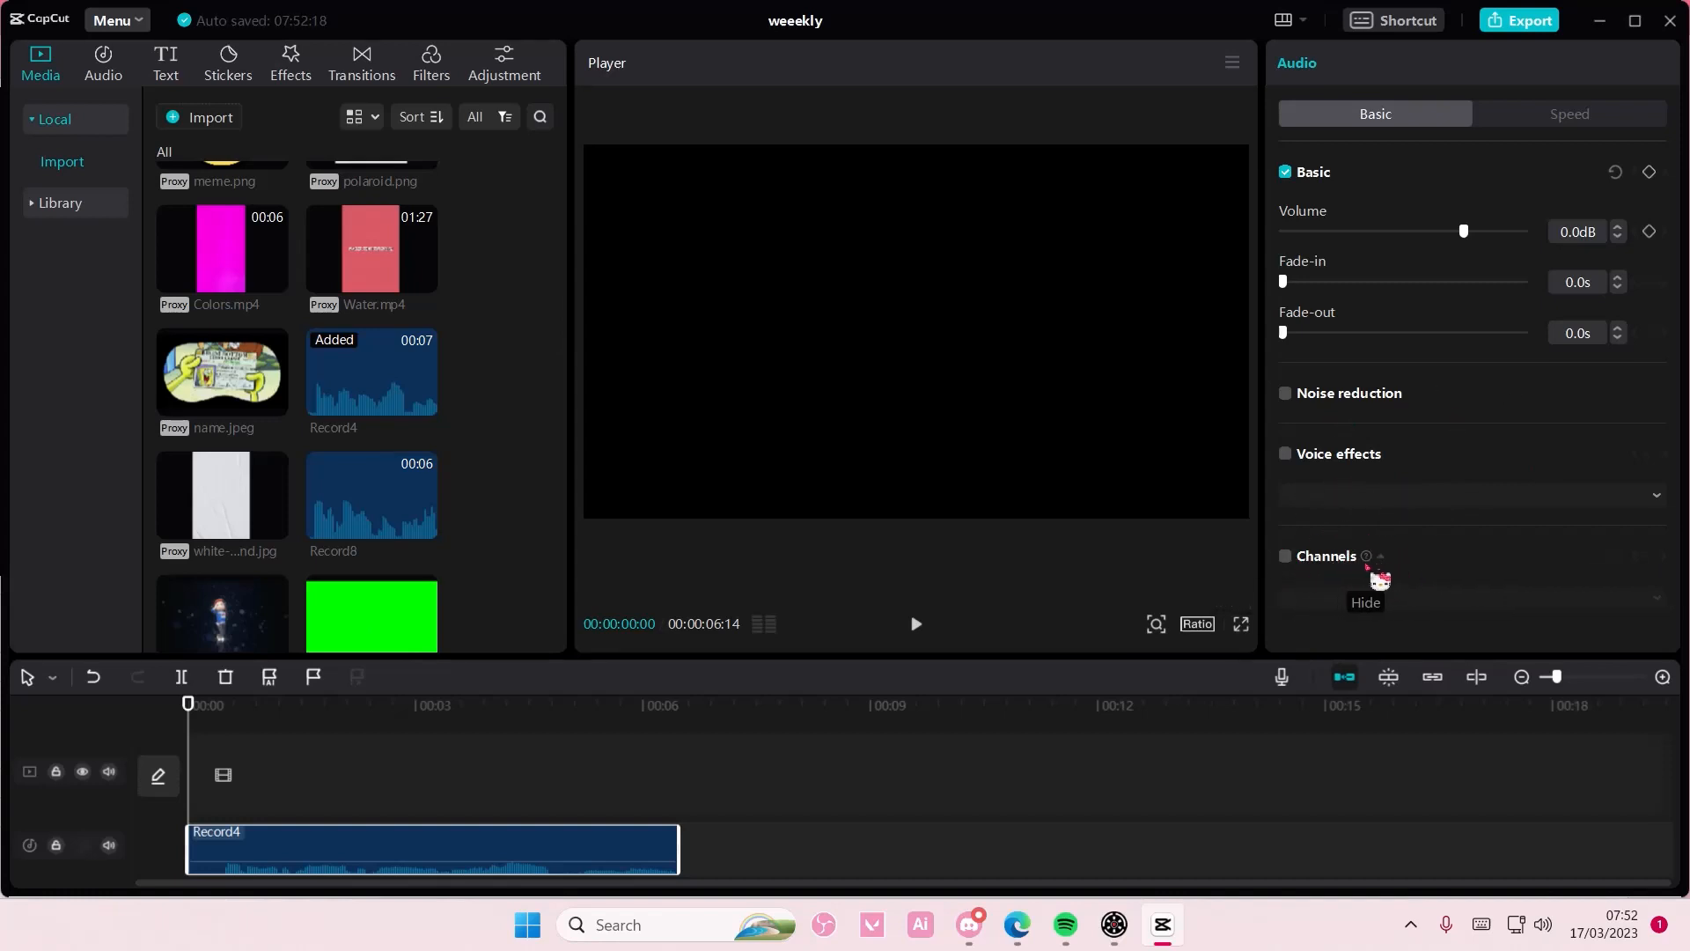
mouse_move(1364, 555)
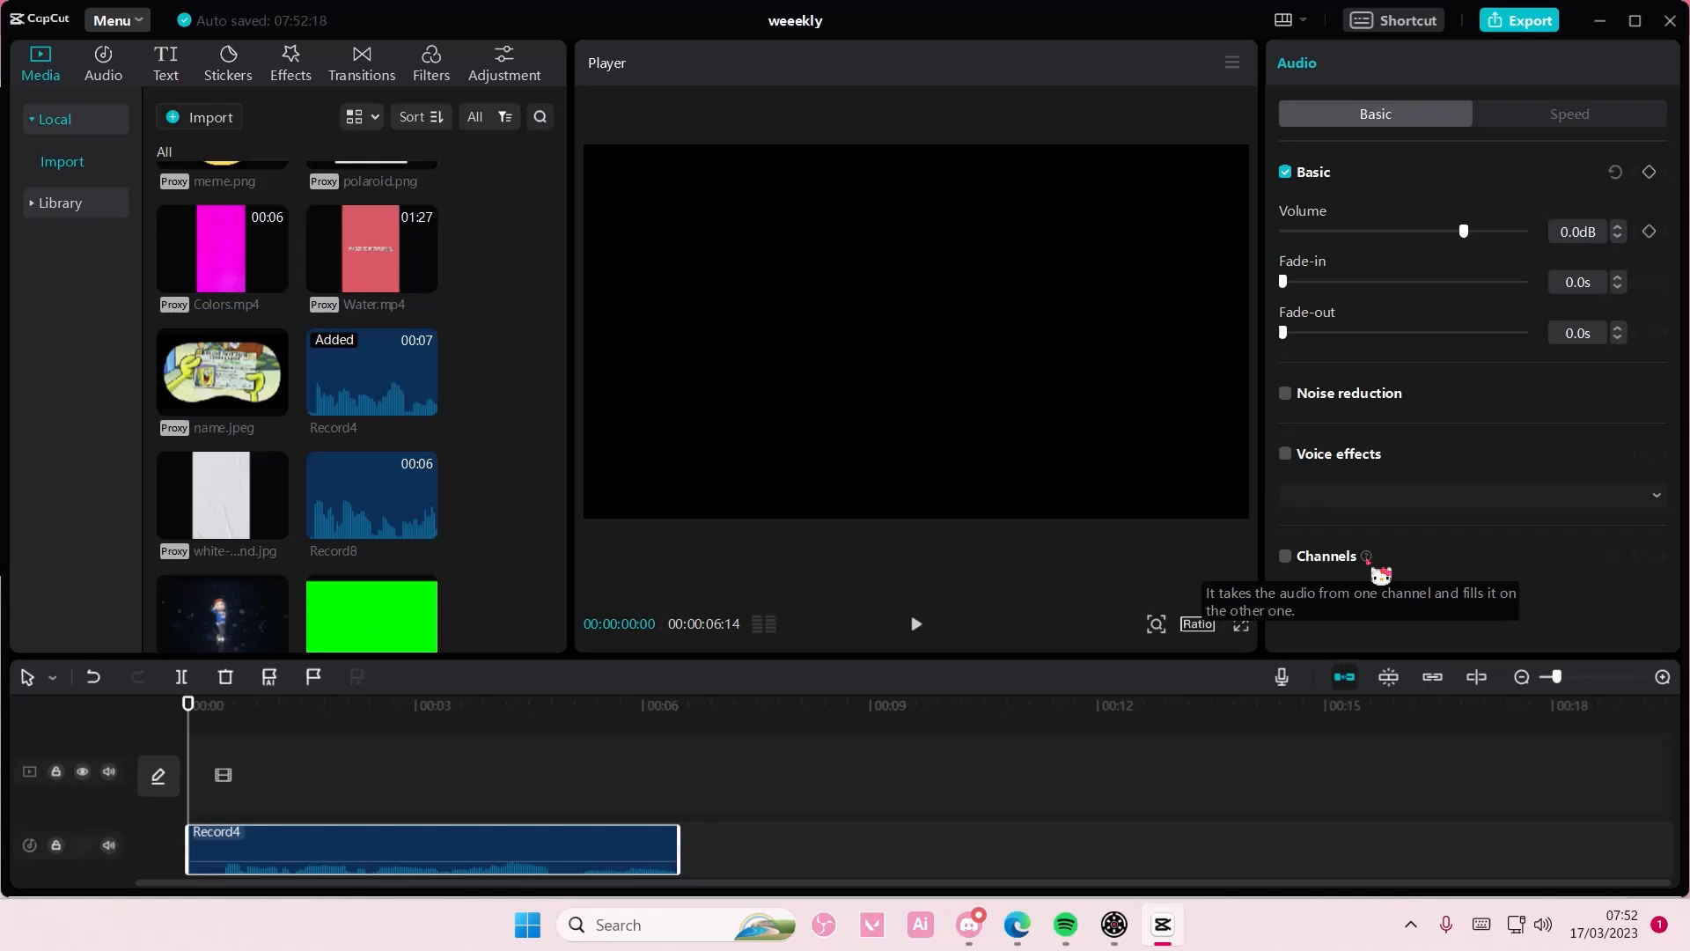
mouse_move(1402, 515)
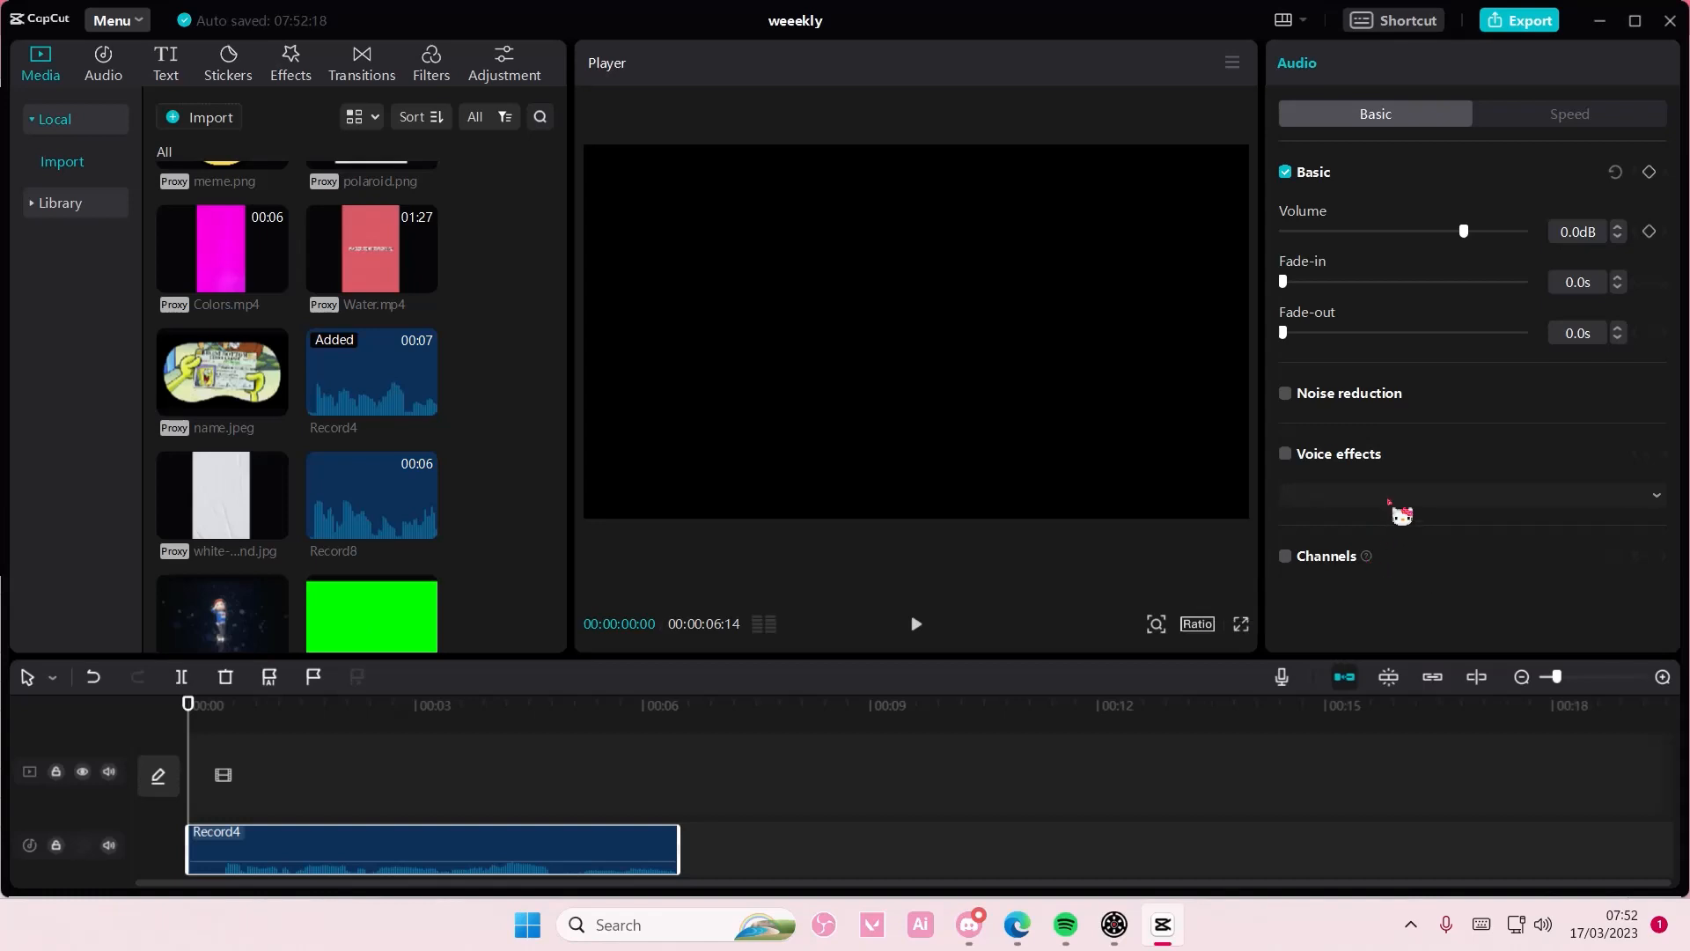
mouse_move(1401, 523)
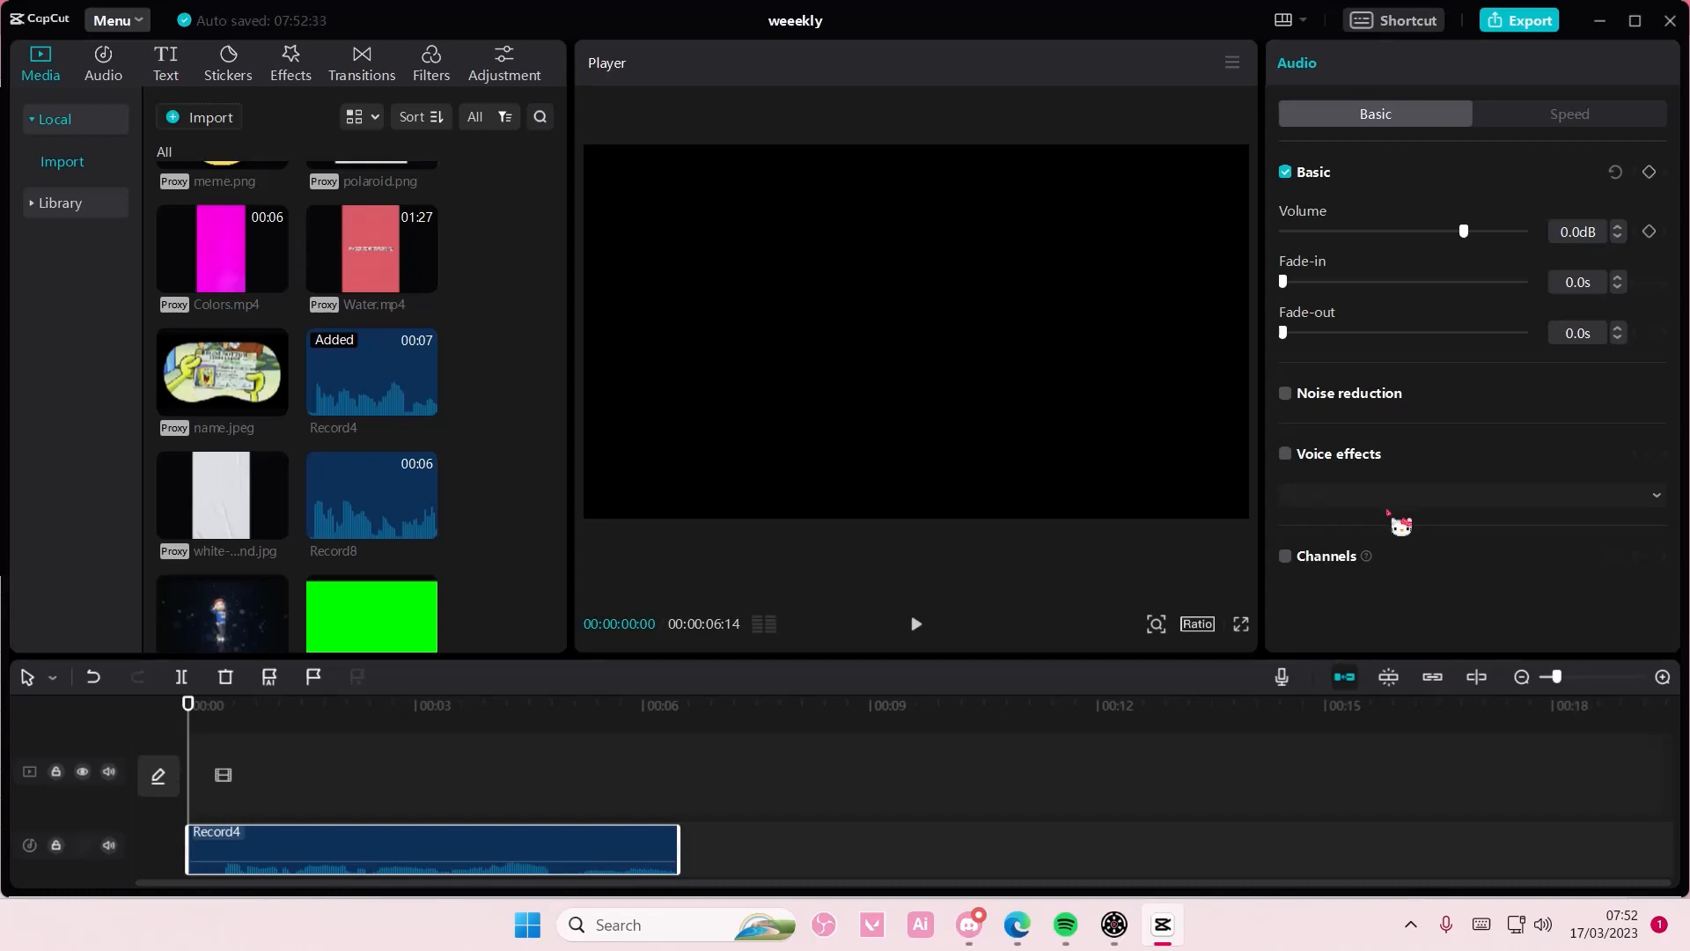
mouse_move(1305, 574)
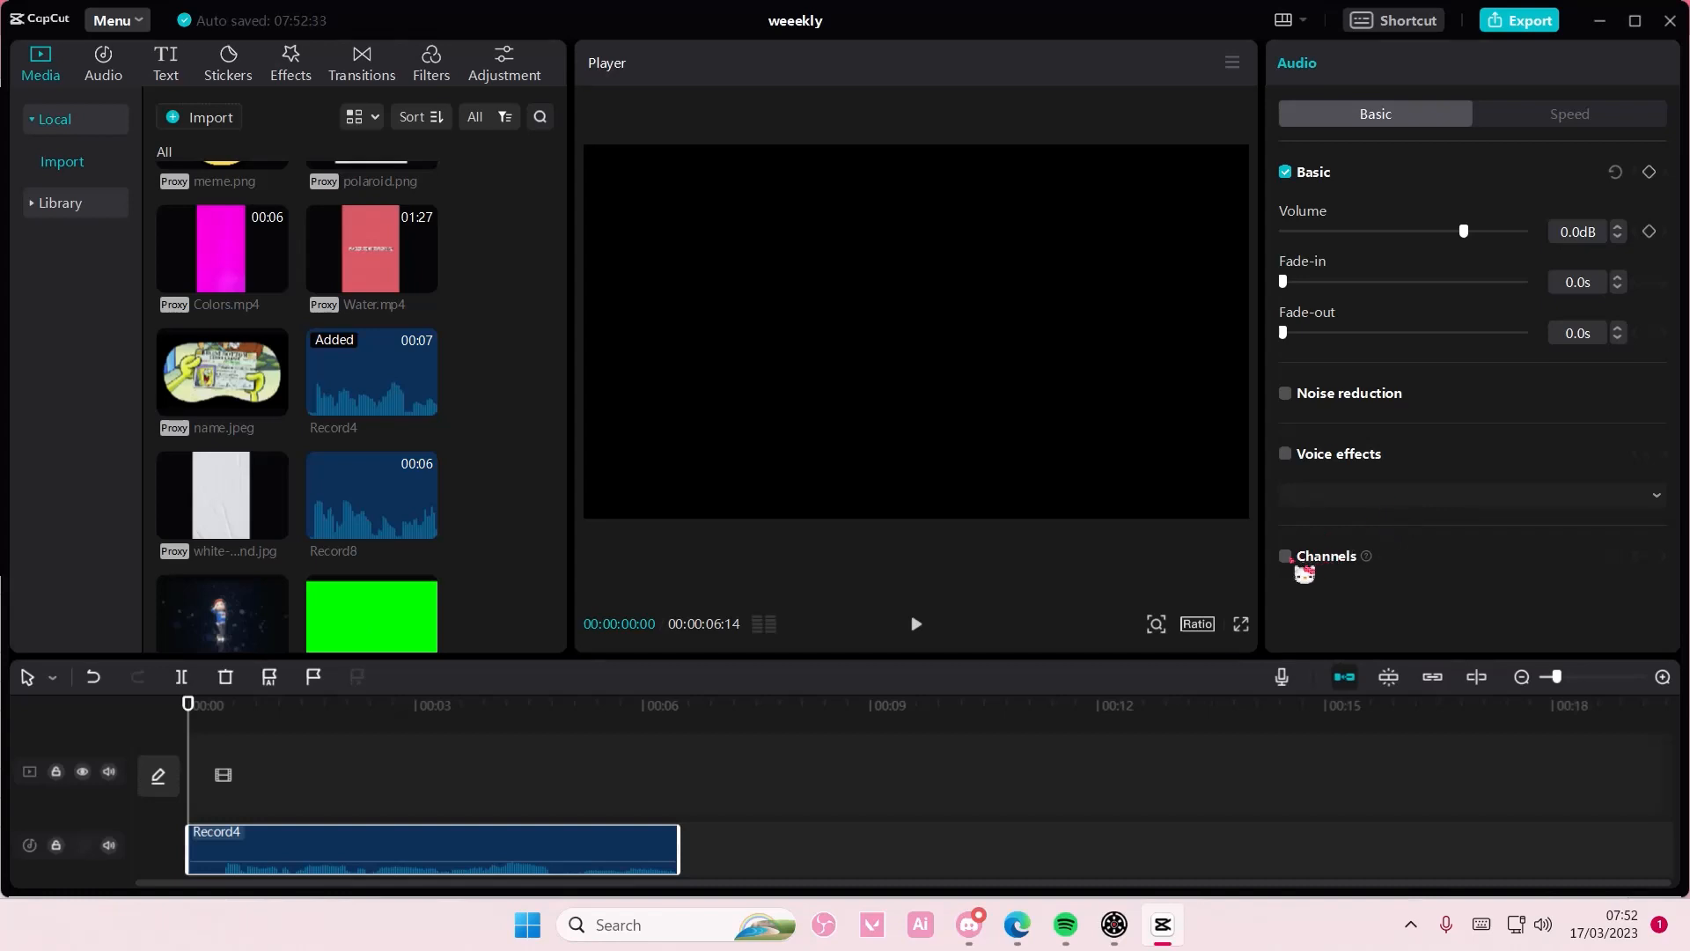
Enable Channels for the Record4 clip and show its fill-mode choices (currently None)
click(1286, 556)
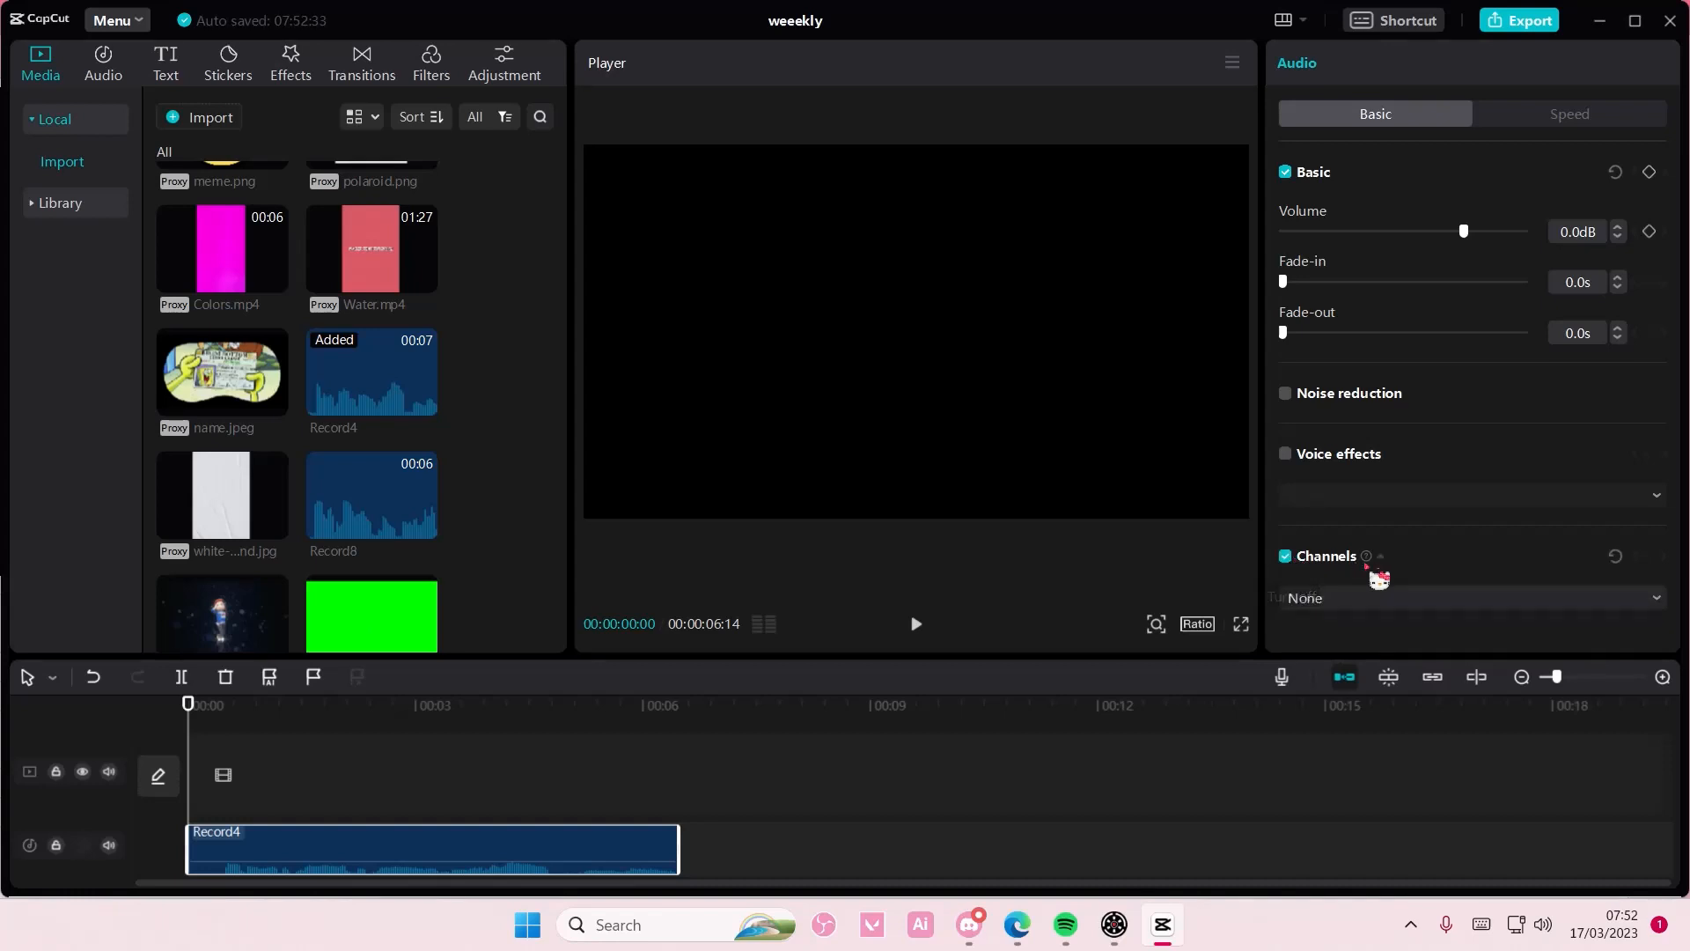
click(1467, 597)
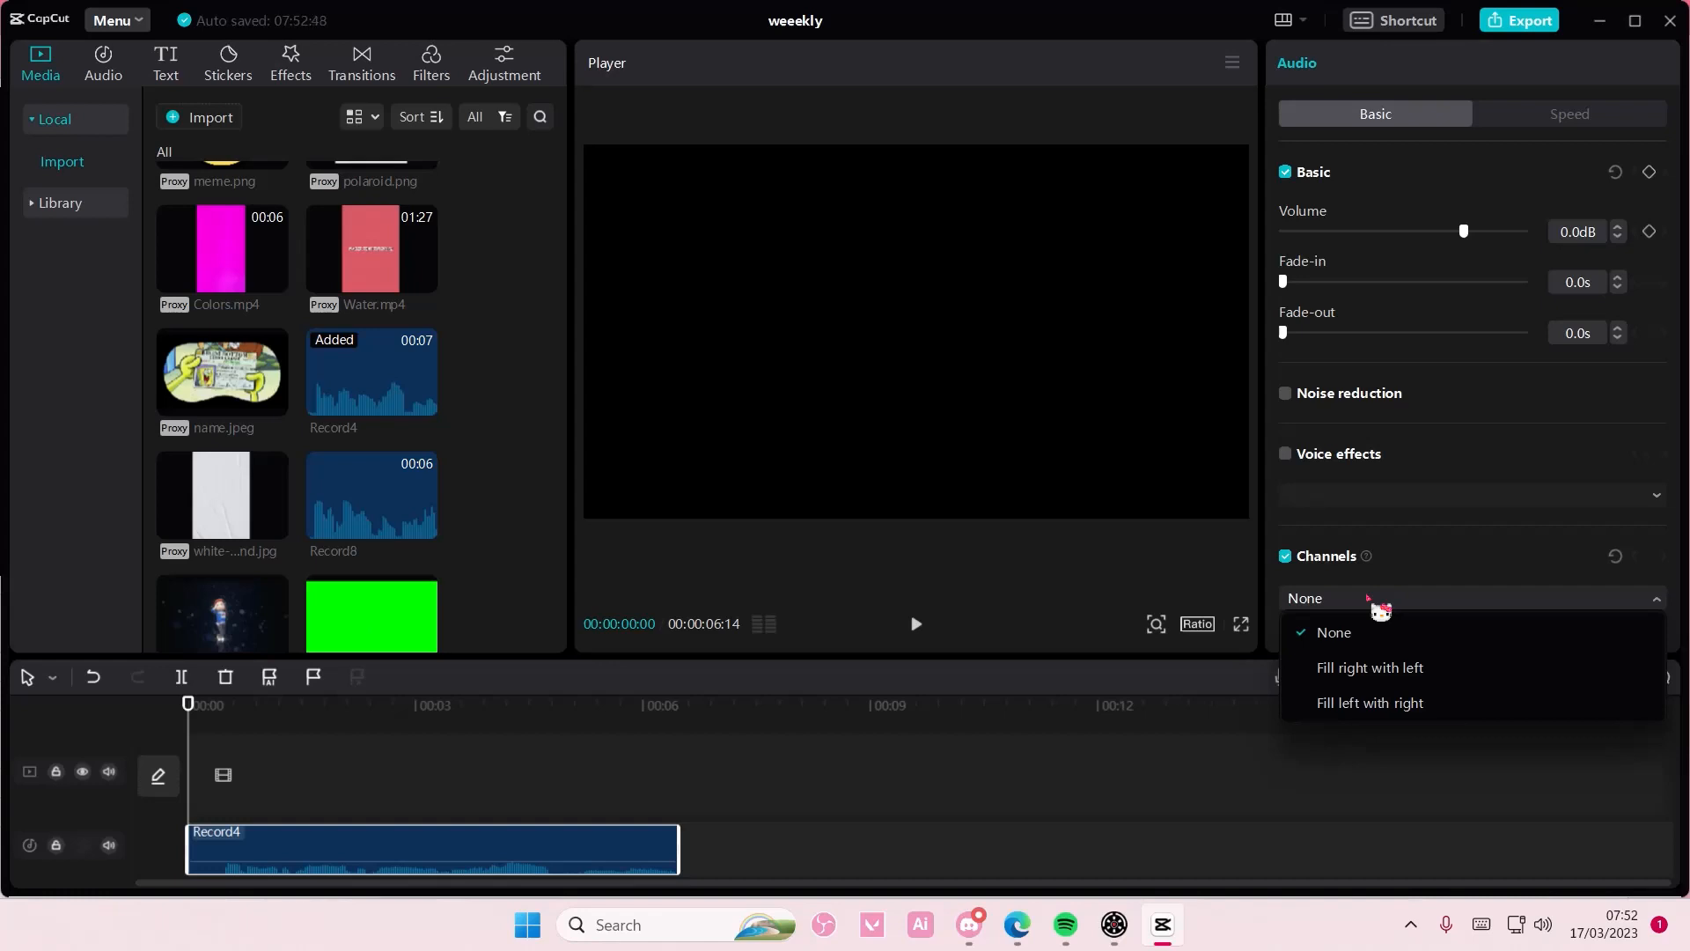
mouse_move(1444, 692)
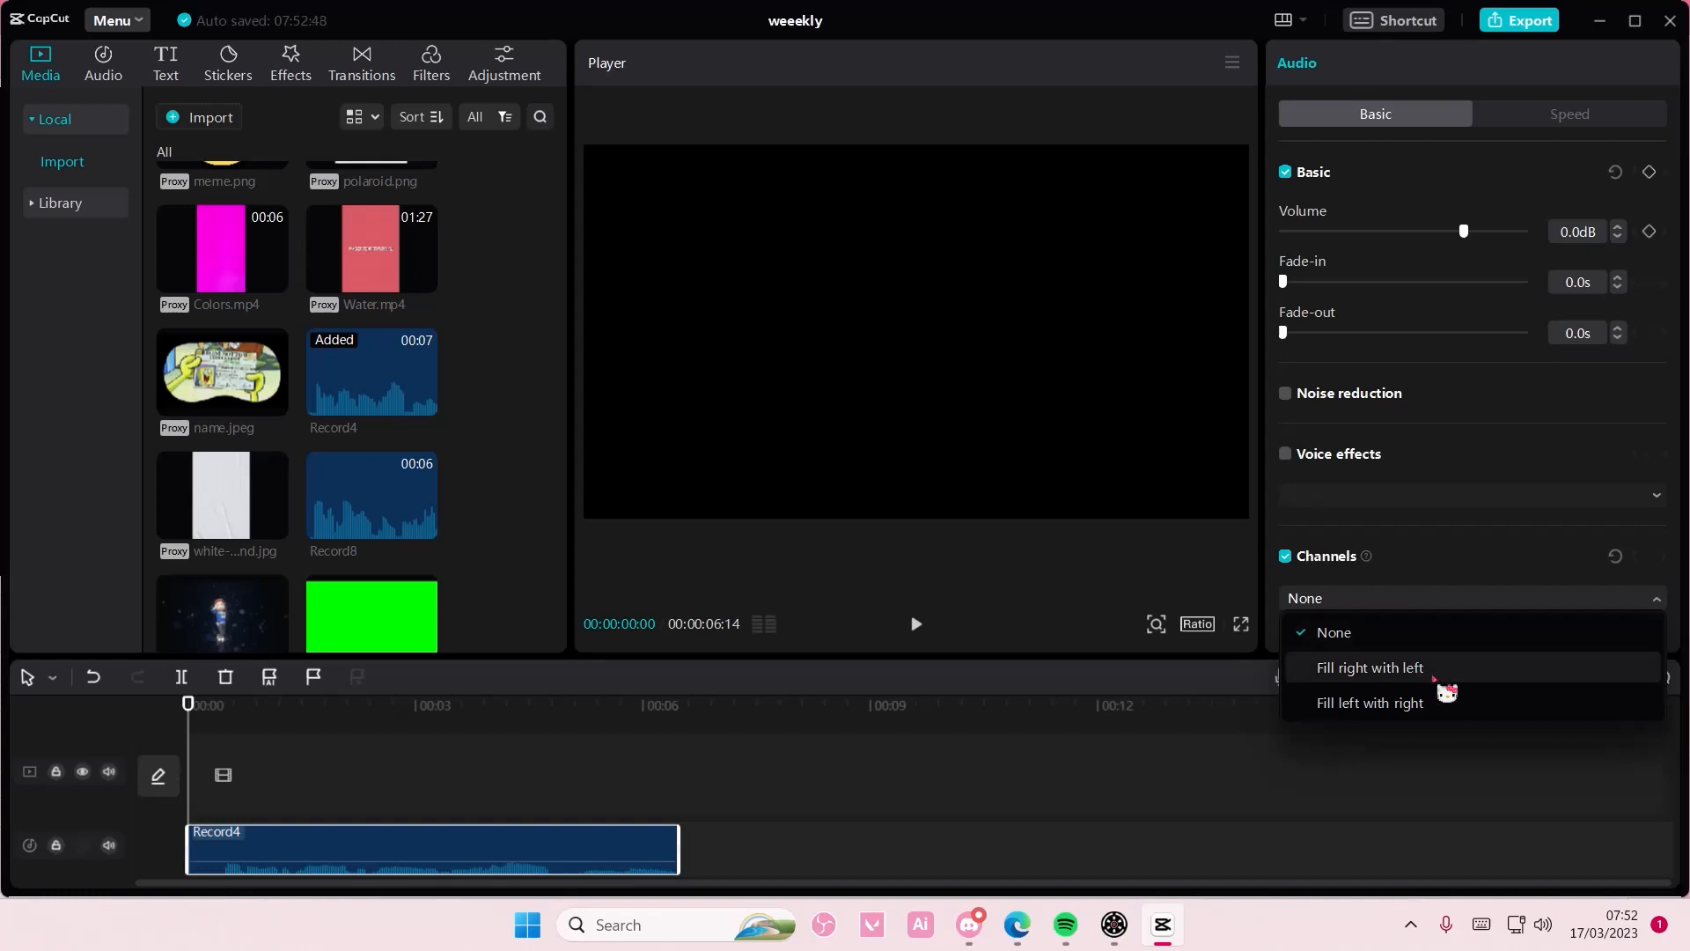